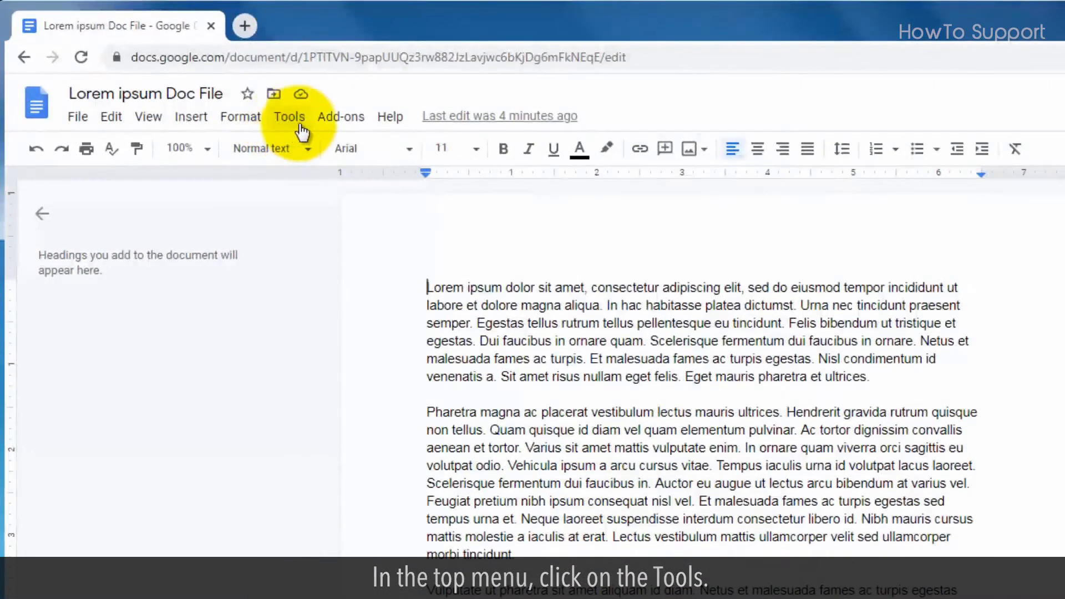
Show the whole-document word count from Tools: 461 words, 3,081 characters, one page
left_click(288, 116)
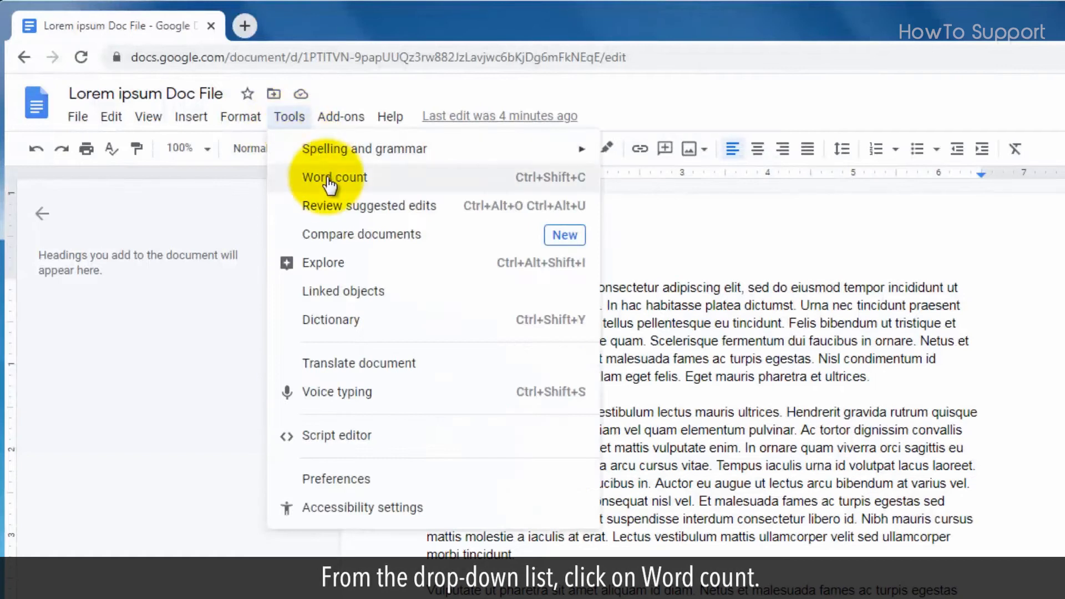
left_click(333, 178)
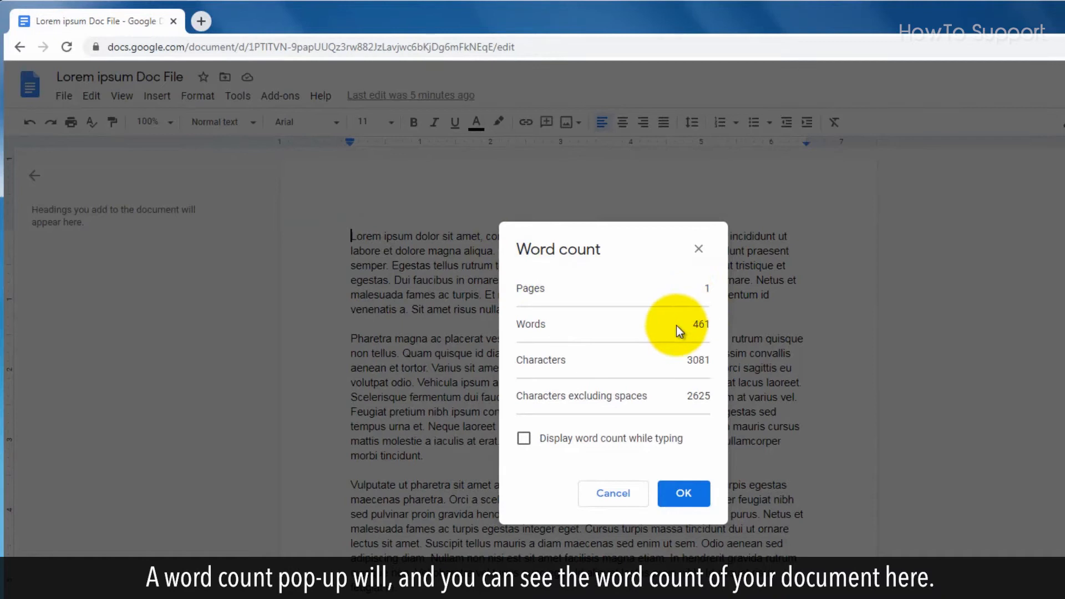
double_click(700, 324)
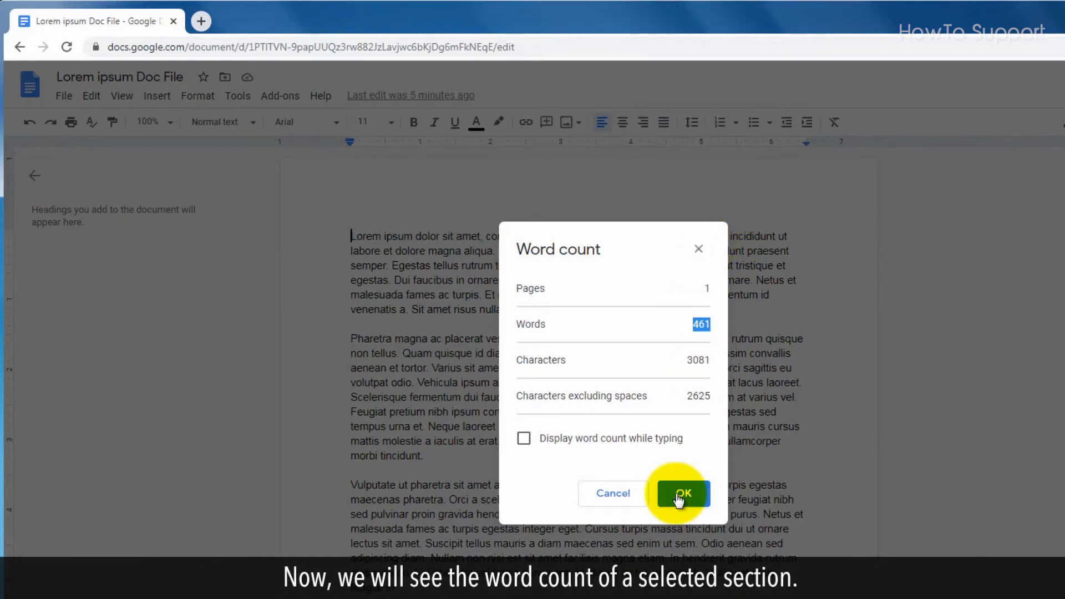
Select the first paragraph and check its word count: 81 of 461 words
left_click(681, 493)
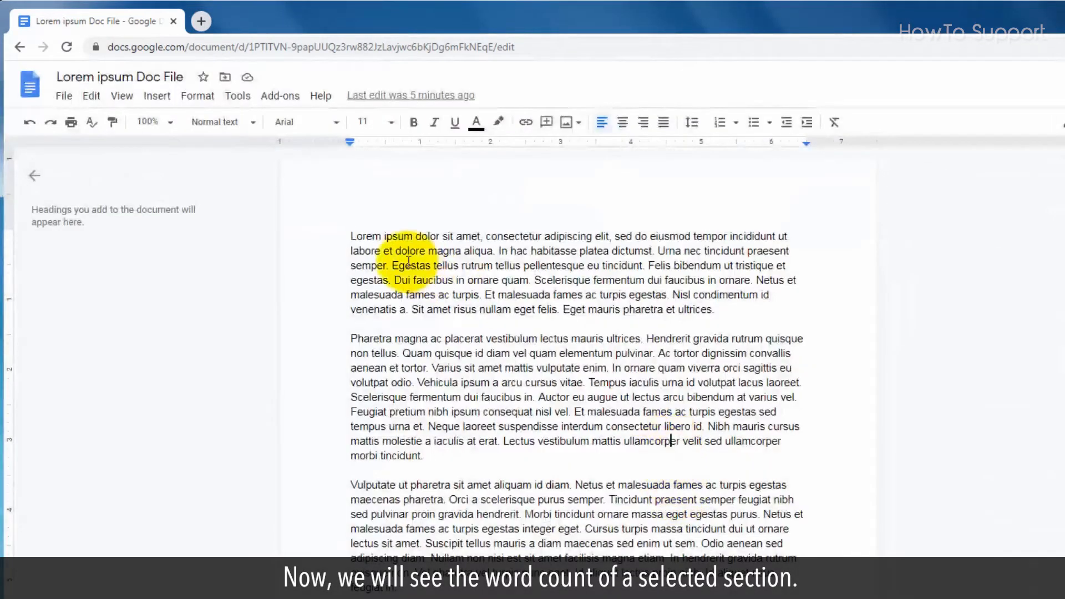
left_click_drag(350, 236, 713, 309)
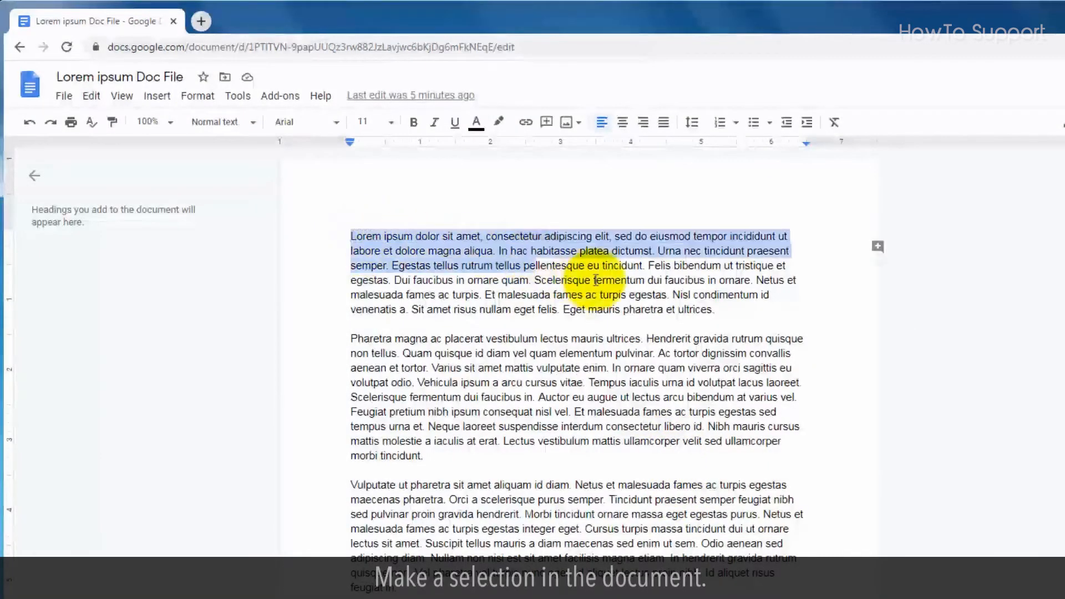
left_click_drag(594, 281, 713, 310)
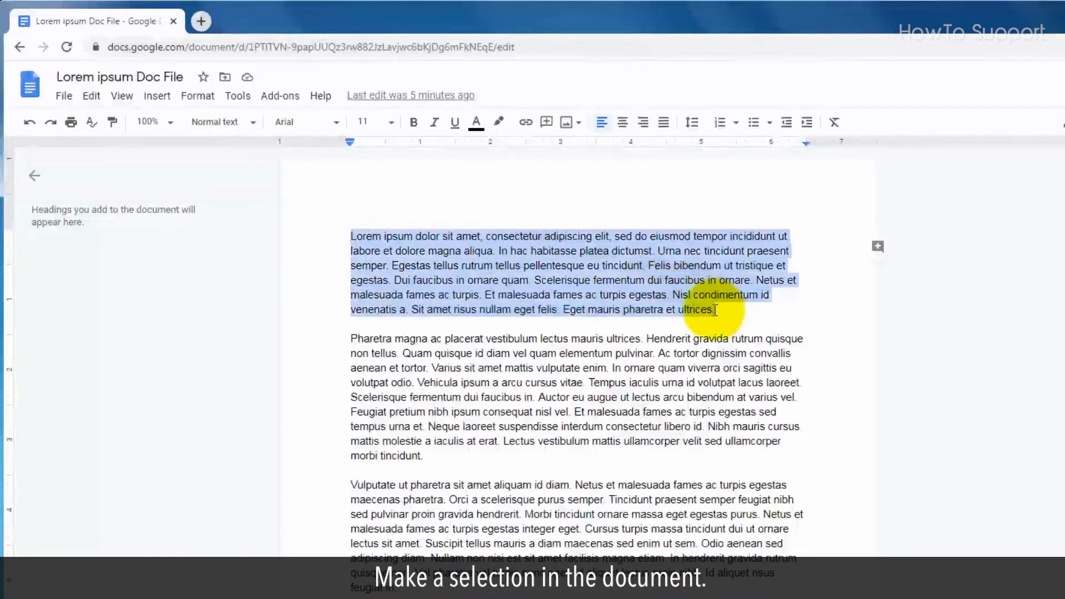
left_click(237, 94)
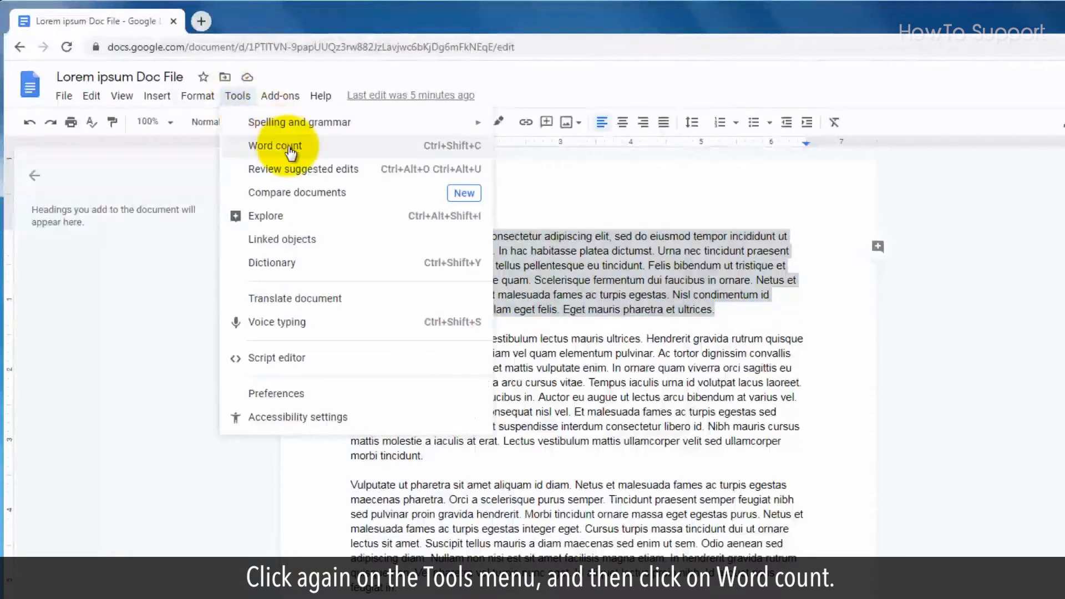
left_click(274, 145)
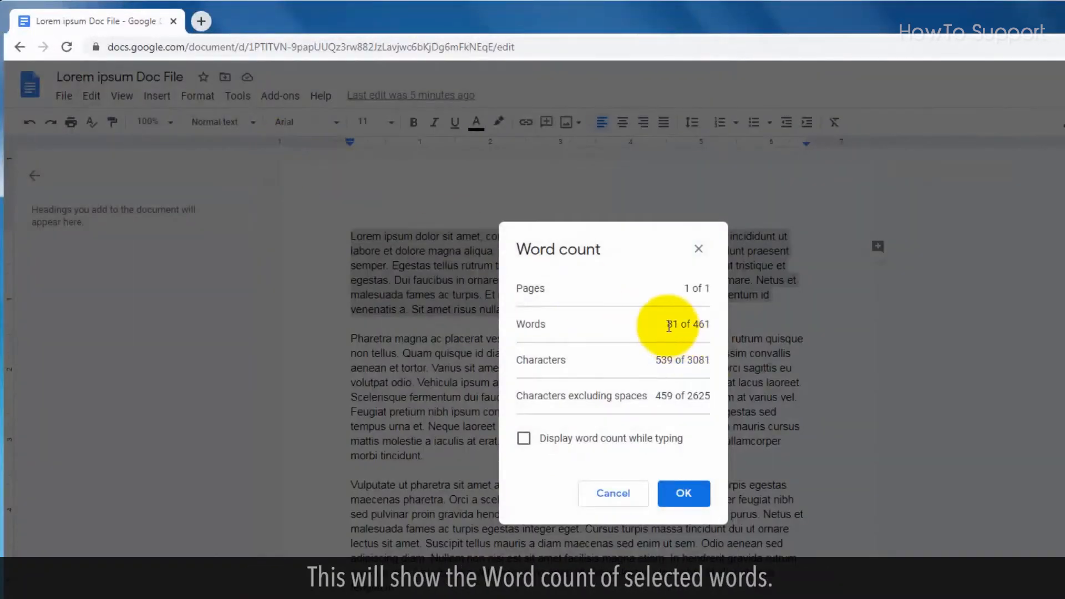
double_click(672, 324)
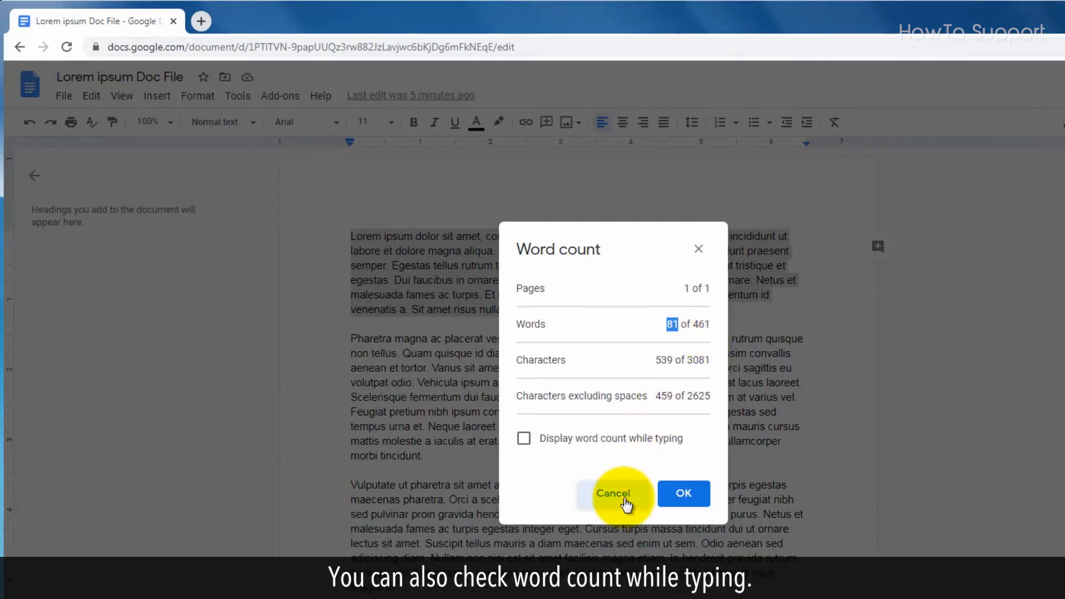
Enable 'Display word count while typing' in the Word count dialog and confirm
left_click(612, 493)
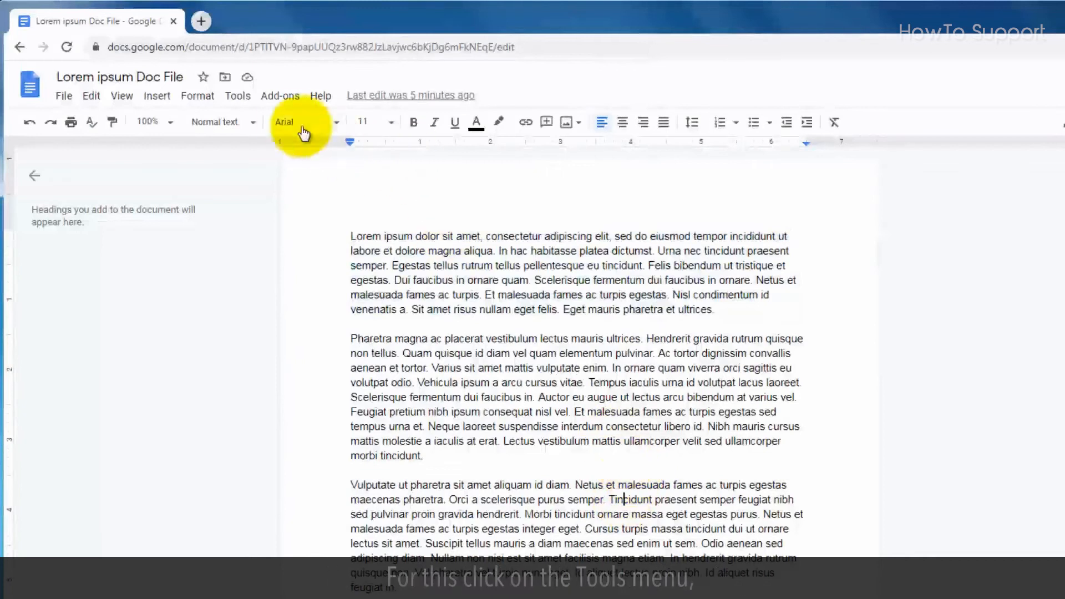
left_click(236, 95)
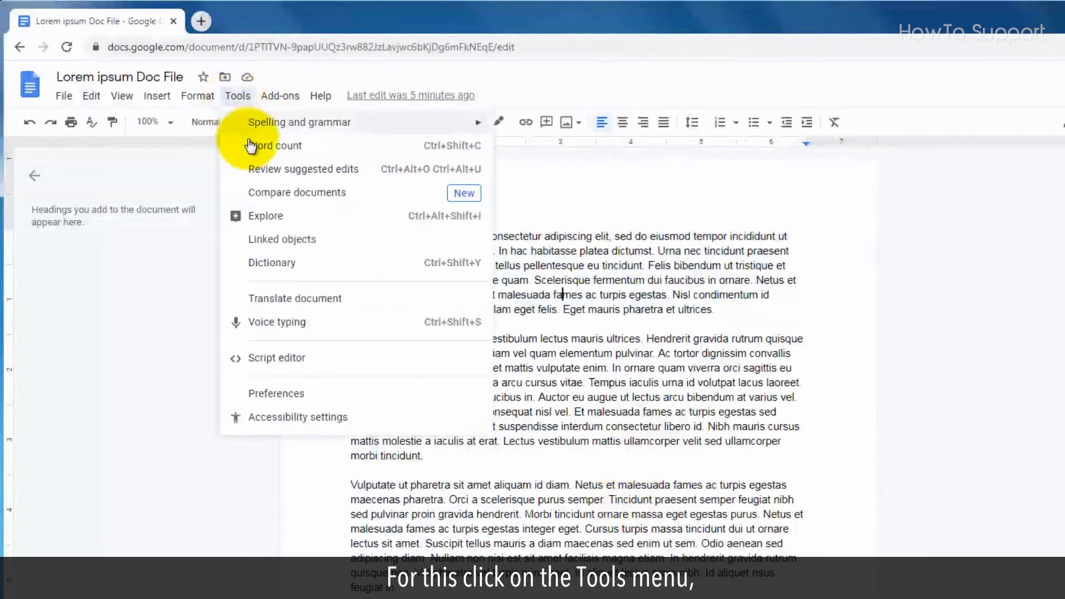
left_click(273, 145)
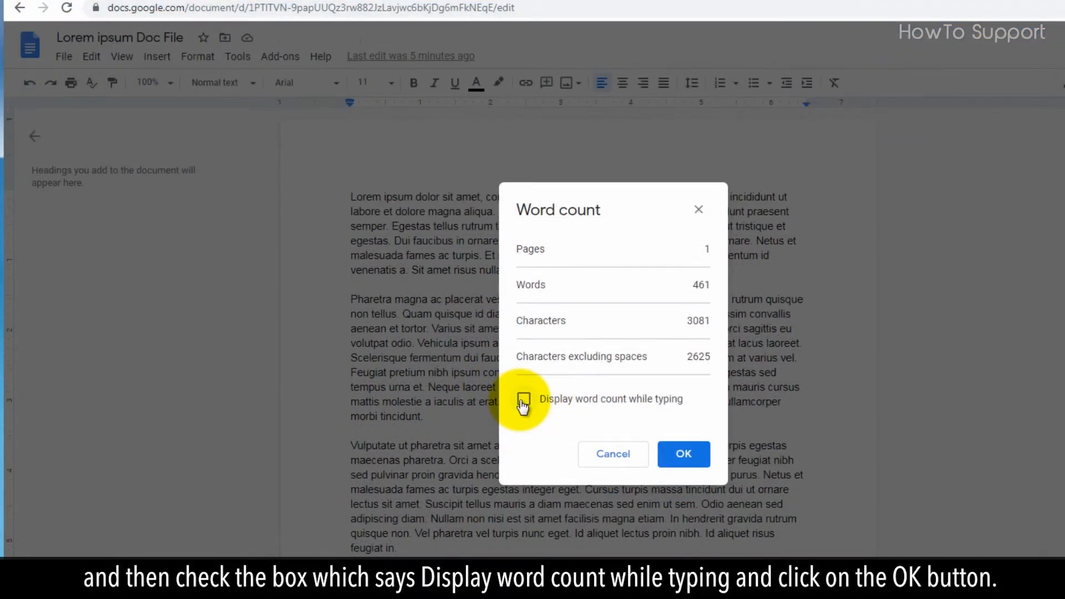
left_click(683, 454)
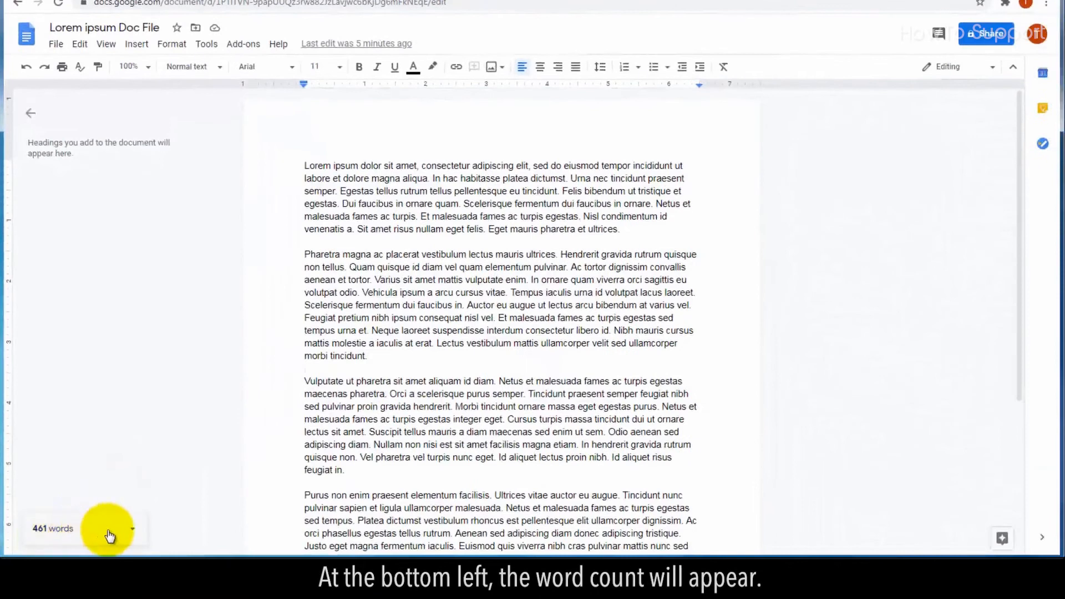
left_click(110, 529)
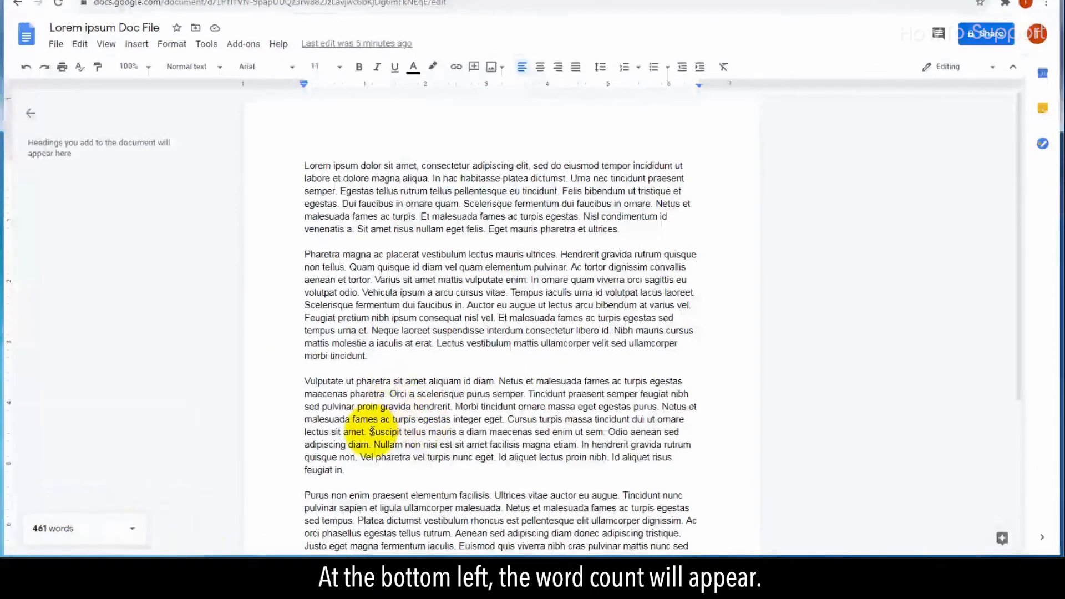
scroll("down", 3)
type("Now you")
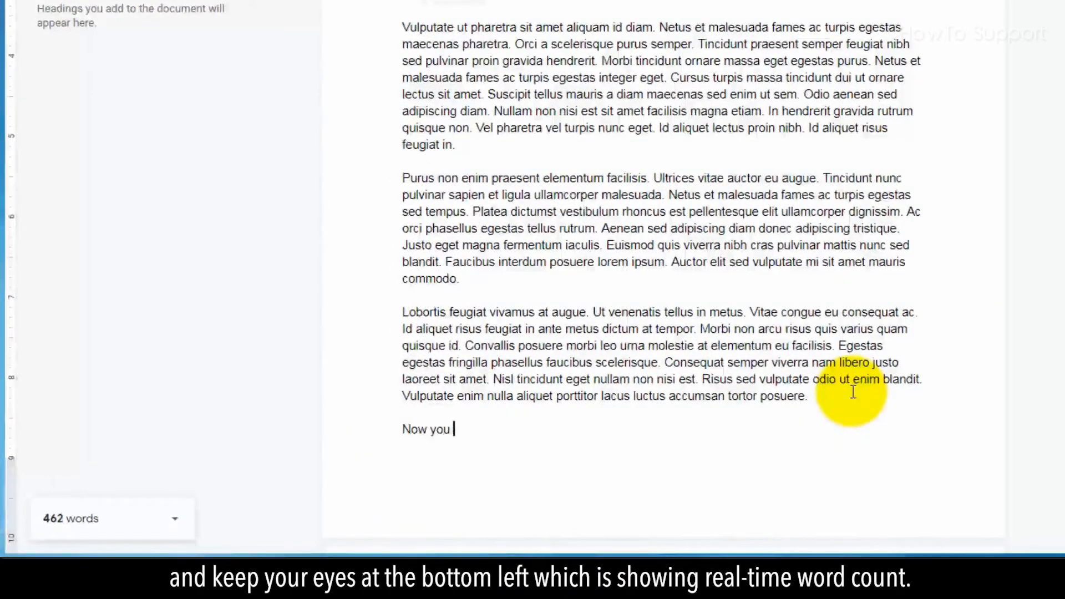
Type 'can see the word count while typing on the bo' as the live count climbs to 473
type("can see the word cou")
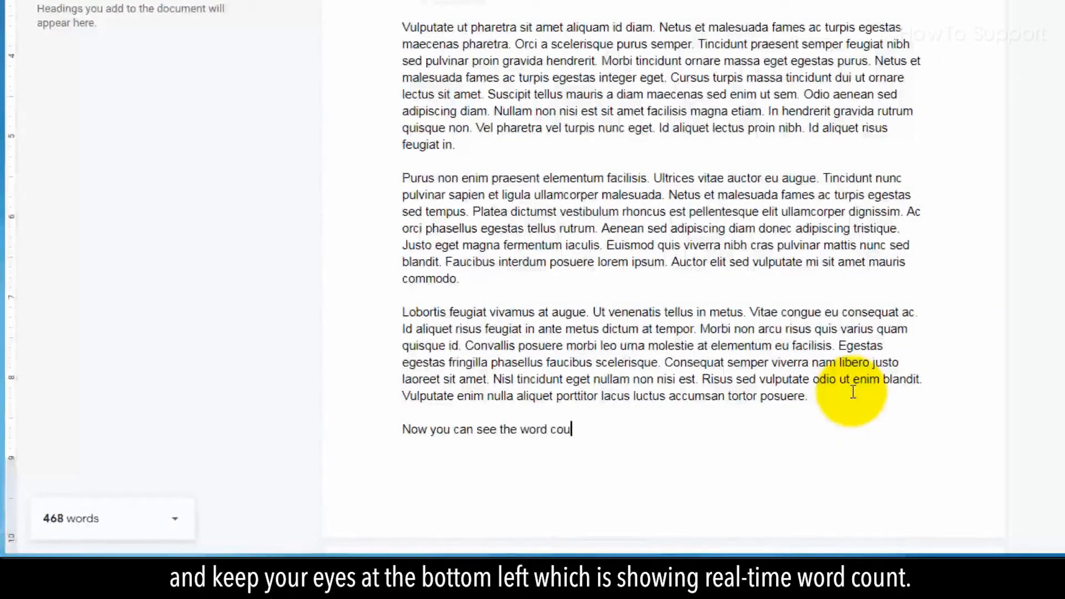
type("nt while typing")
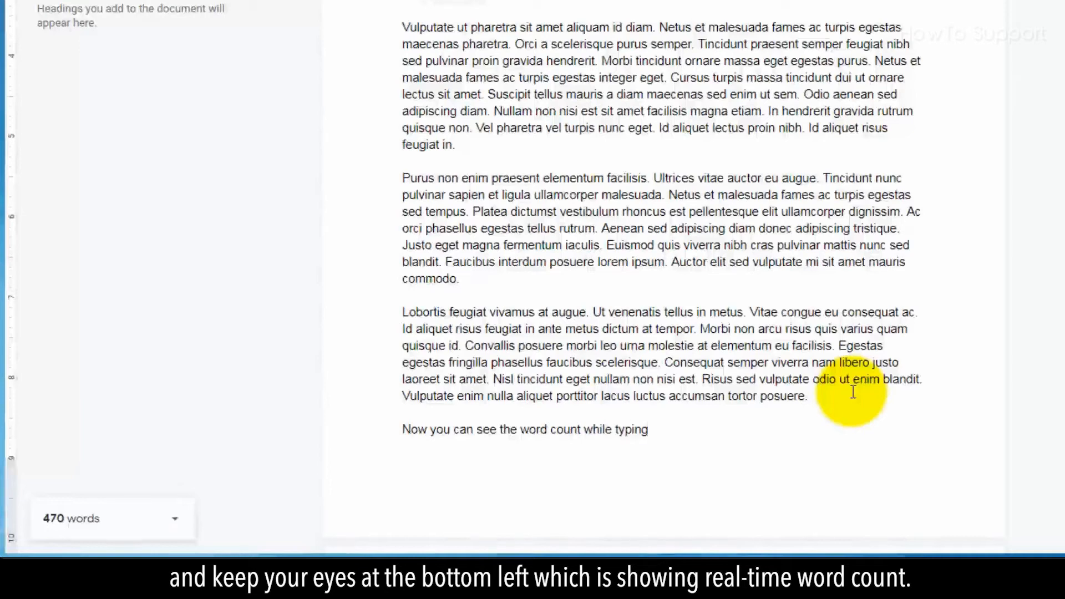
type("on the bo")
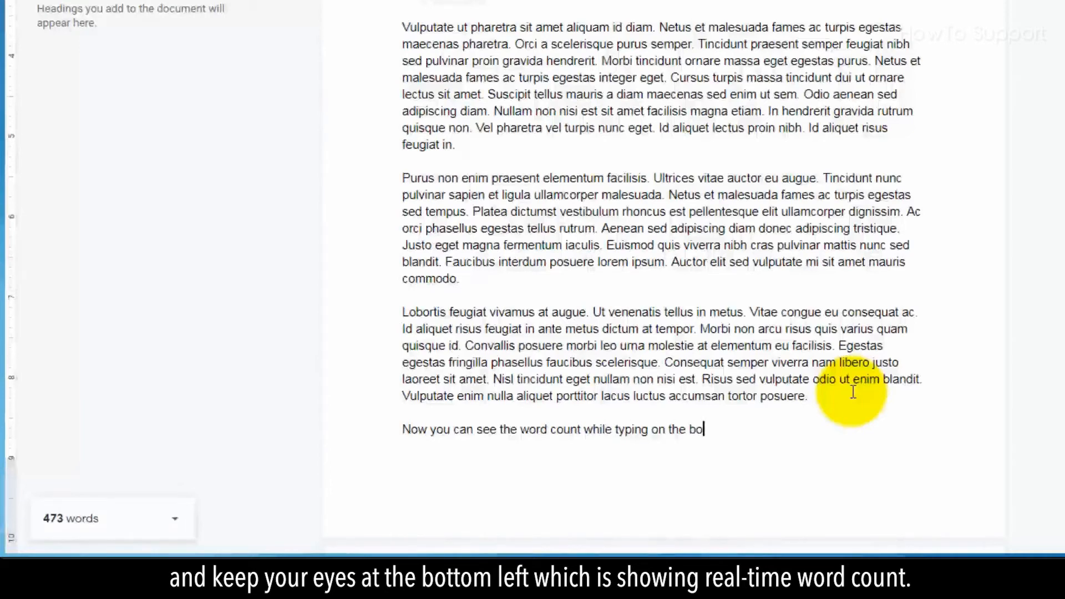